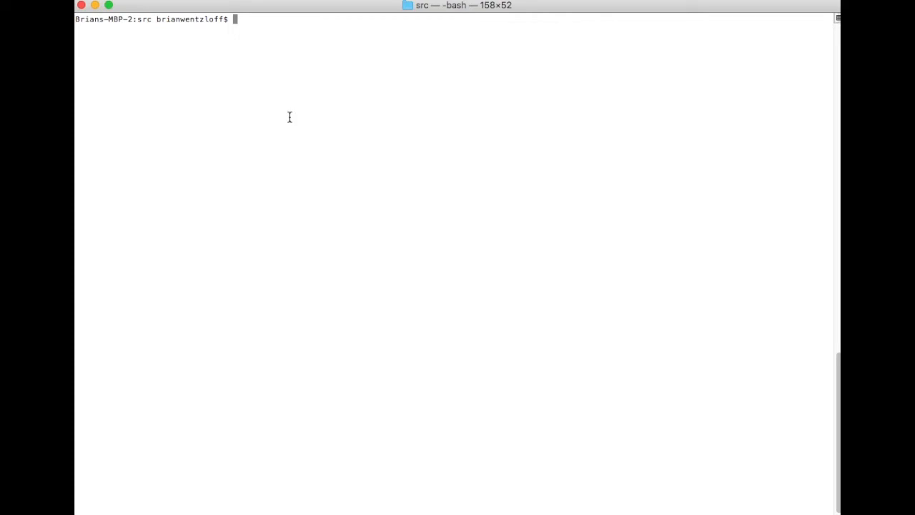
- List the src build folder, showing TurtleCoind, simplewallet, miner and walletd
{"action": "type", "text": "ls"}
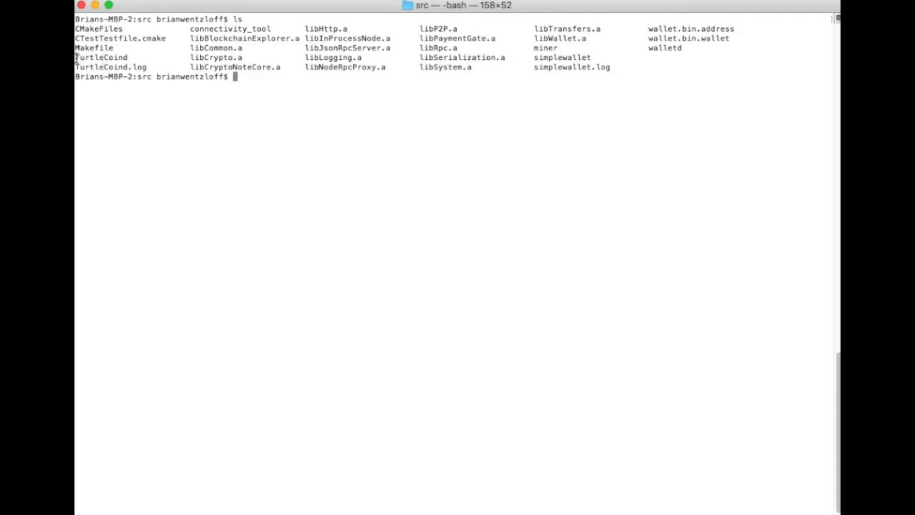
{"action": "double_click", "coordinate": [100, 57]}
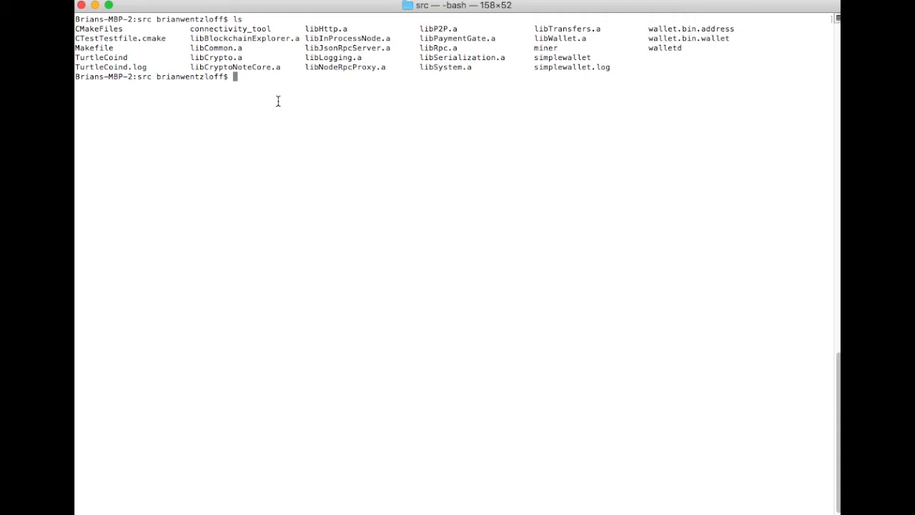
- Start the TurtleCoind daemon so it begins synchronizing
{"action": "type", "text": "./TurtleCoind"}
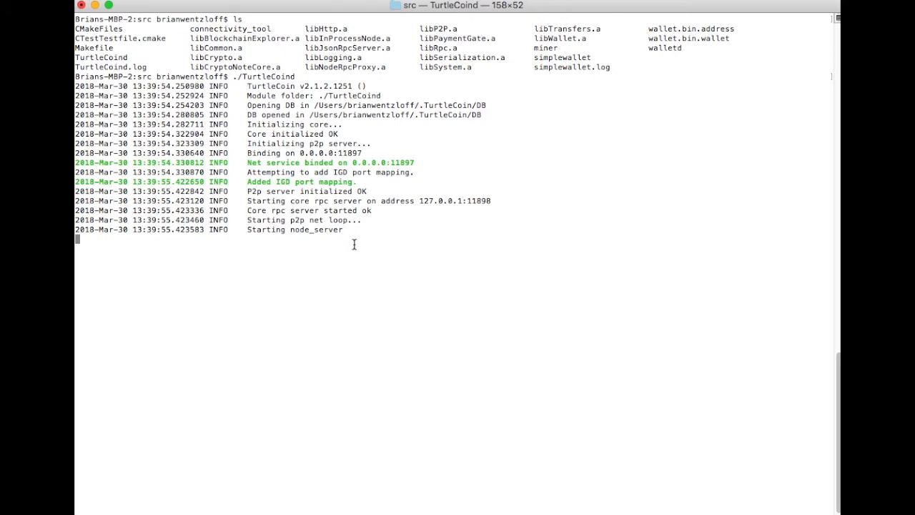
{"action": "mouse_move", "coordinate": [389, 140]}
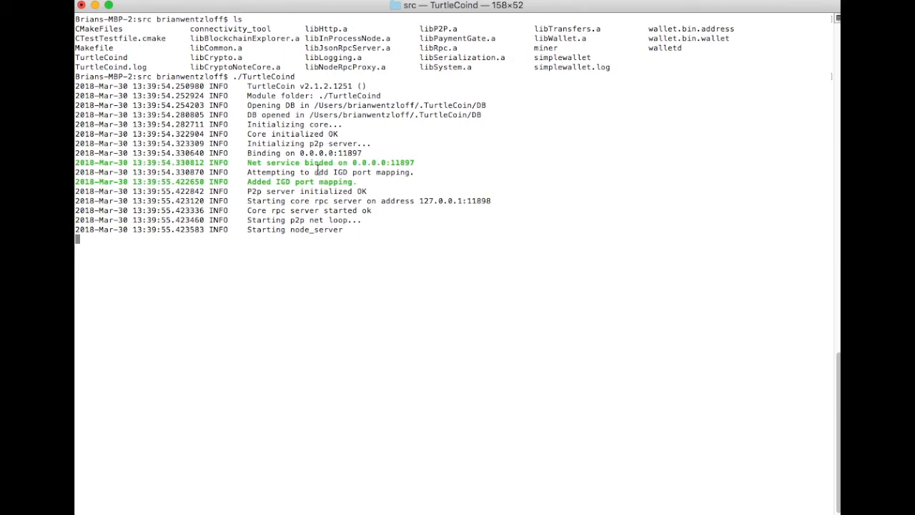
{"action": "mouse_move", "coordinate": [266, 146]}
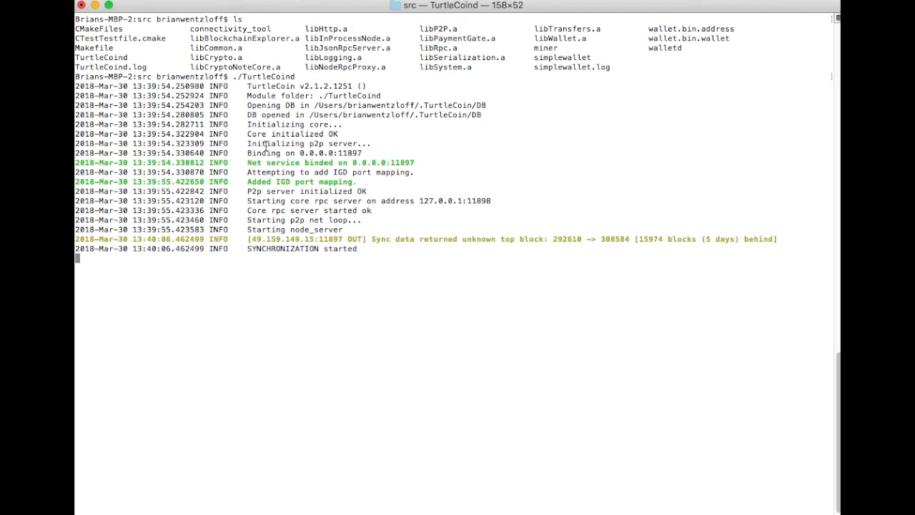
{"action": "mouse_move", "coordinate": [270, 154]}
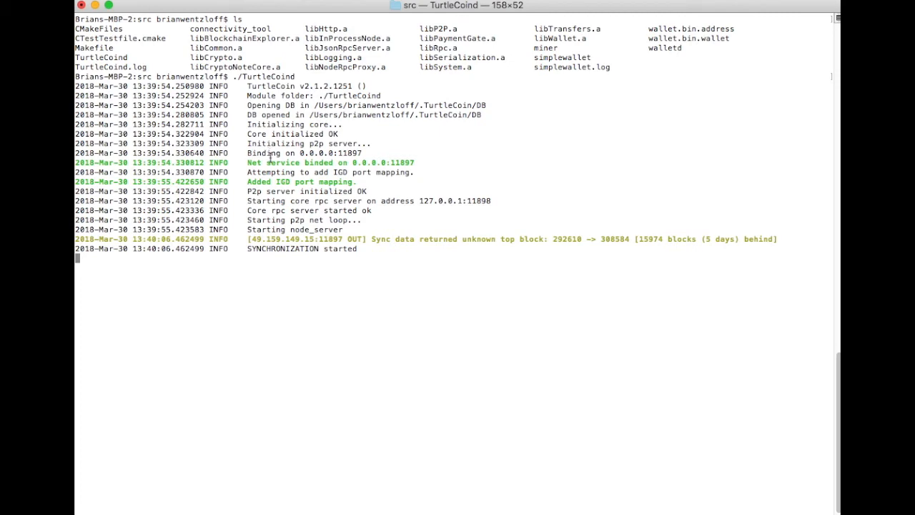
{"action": "mouse_move", "coordinate": [306, 227]}
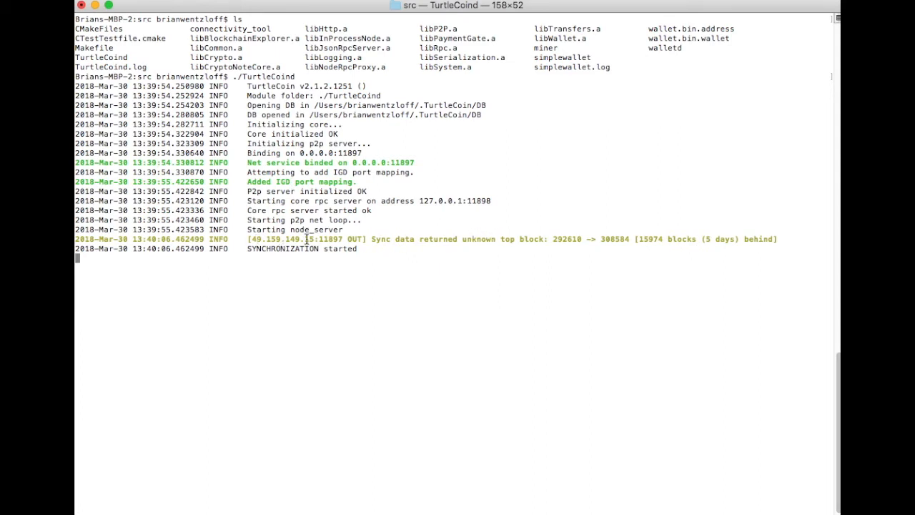
{"action": "mouse_move", "coordinate": [336, 308]}
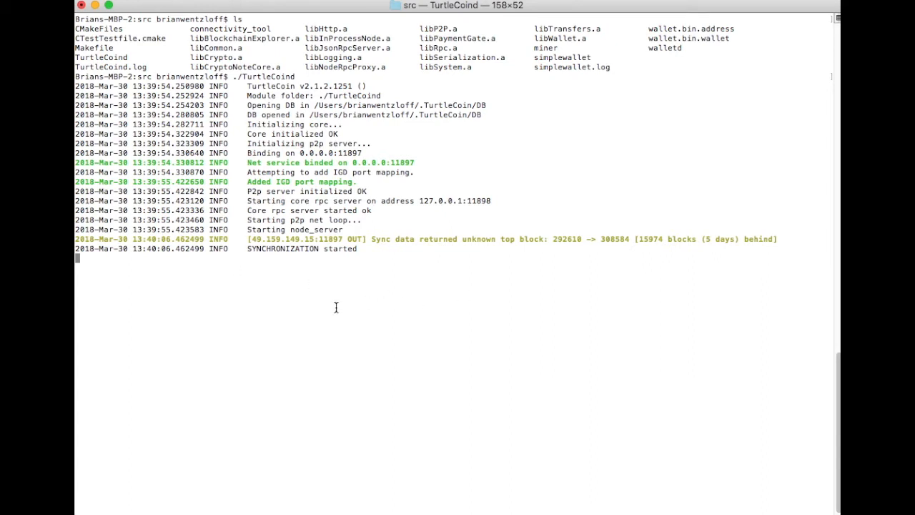
{"action": "mouse_move", "coordinate": [283, 273]}
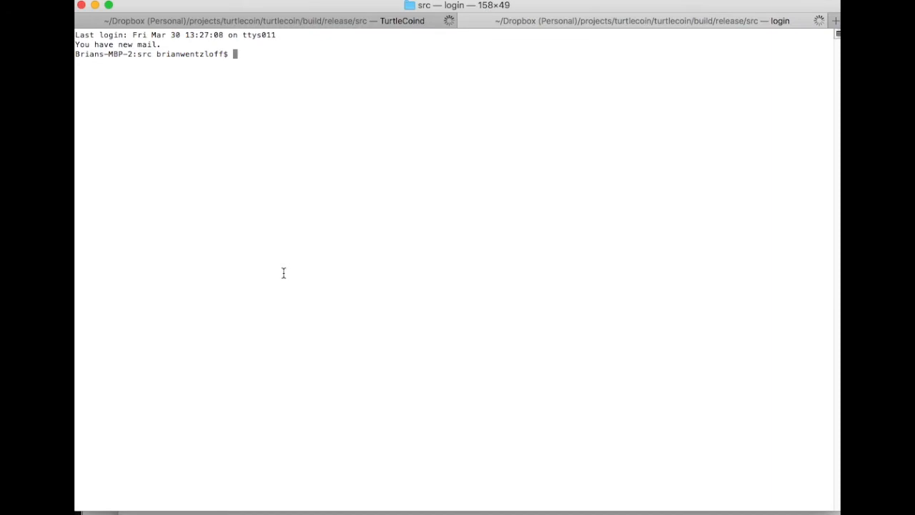
- List the folder in the new tab and launch ./simplewallet
{"action": "type", "text": "ls"}
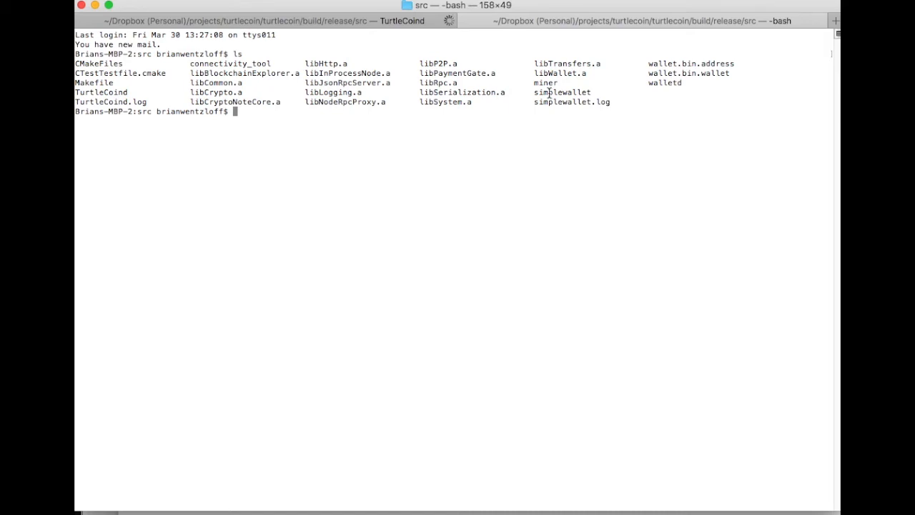
{"action": "double_click", "coordinate": [562, 91]}
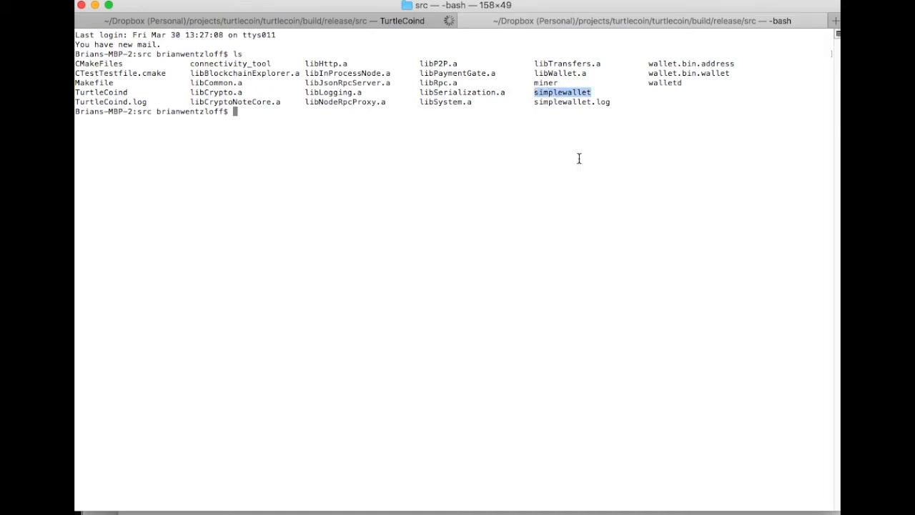
{"action": "mouse_move", "coordinate": [665, 86]}
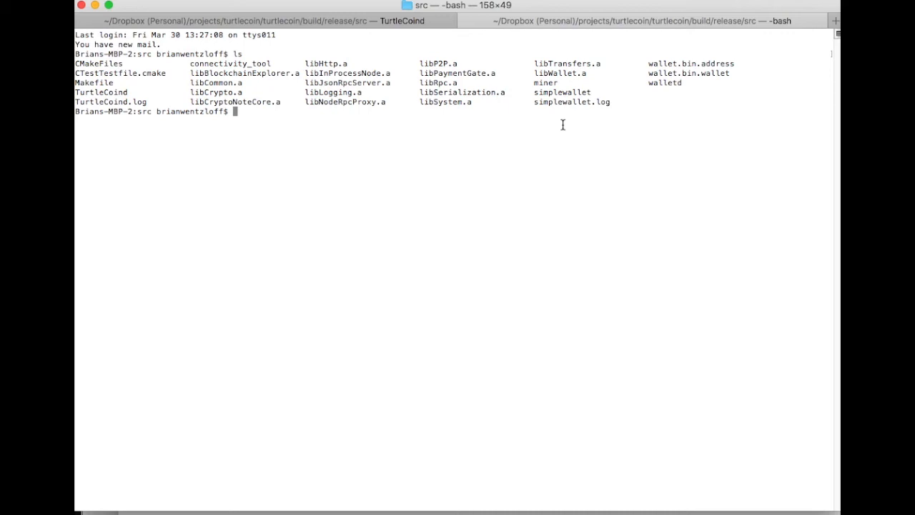
{"action": "type", "text": "./simplewallet"}
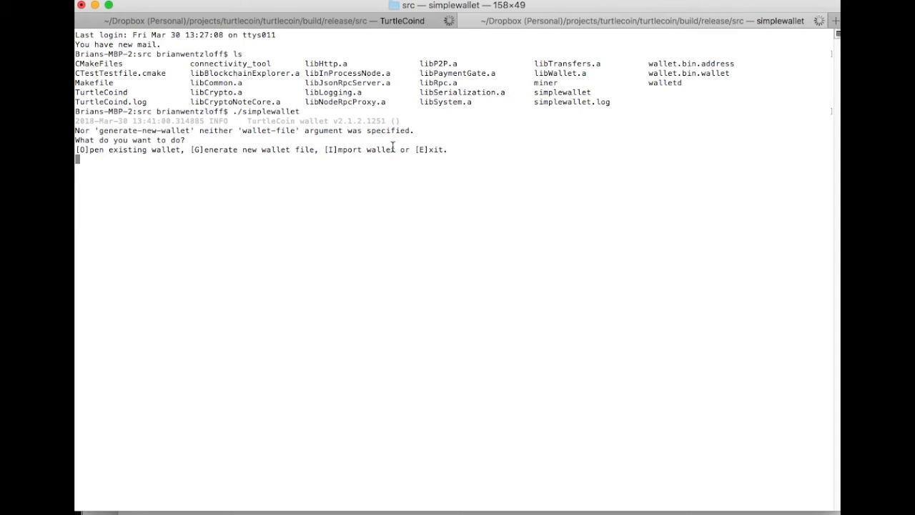
- Generate a new wallet file named videoexample with a password and highlight its address
{"action": "type", "text": "G"}
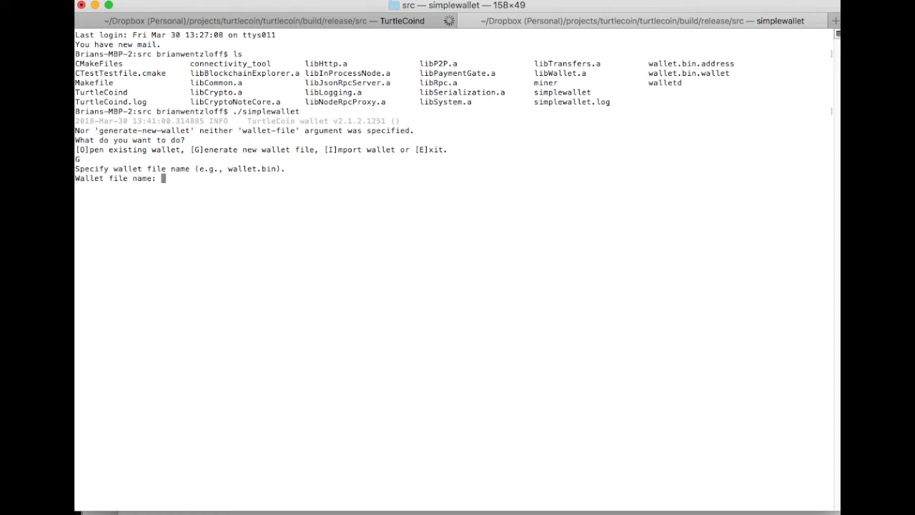
{"action": "type", "text": "video"}
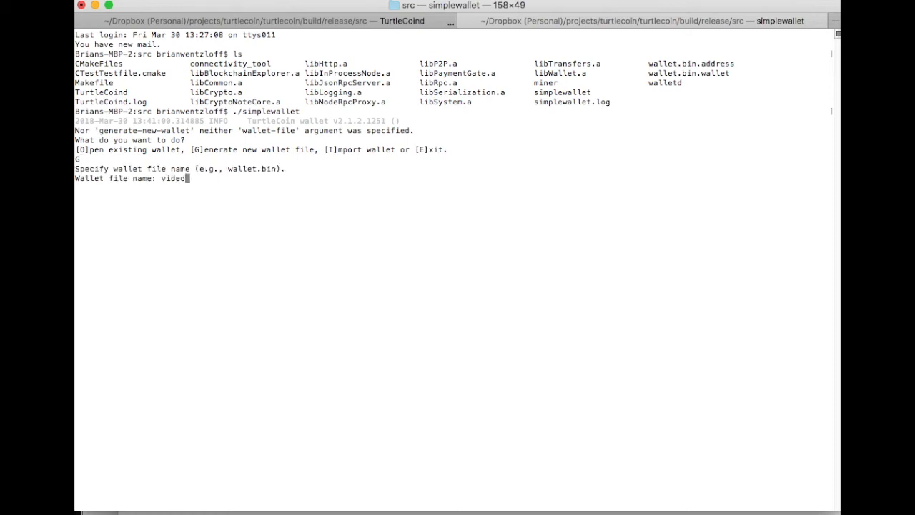
{"action": "type", "text": "example"}
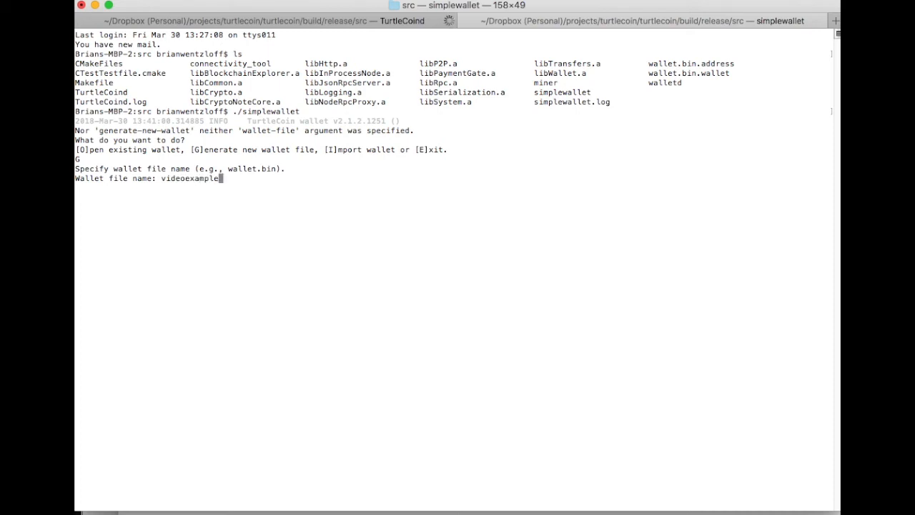
{"action": "key", "text": "enter"}
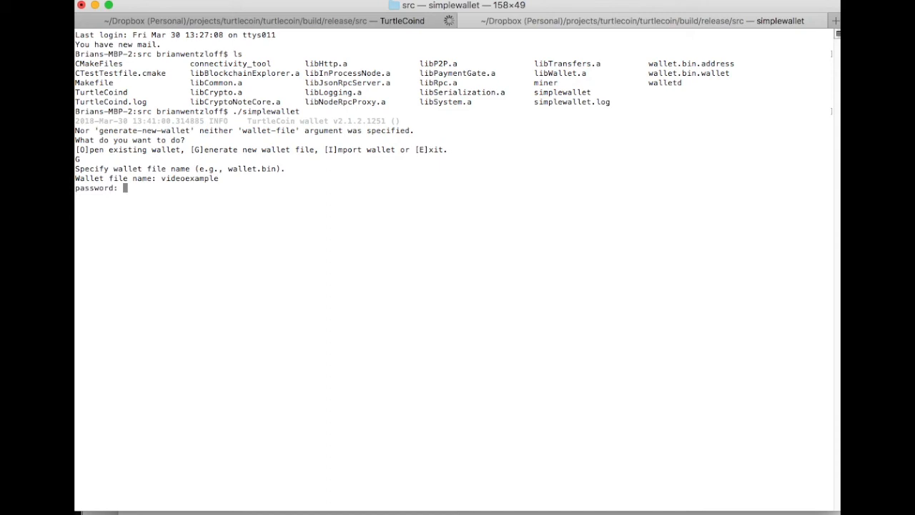
{"action": "type", "text": "***"}
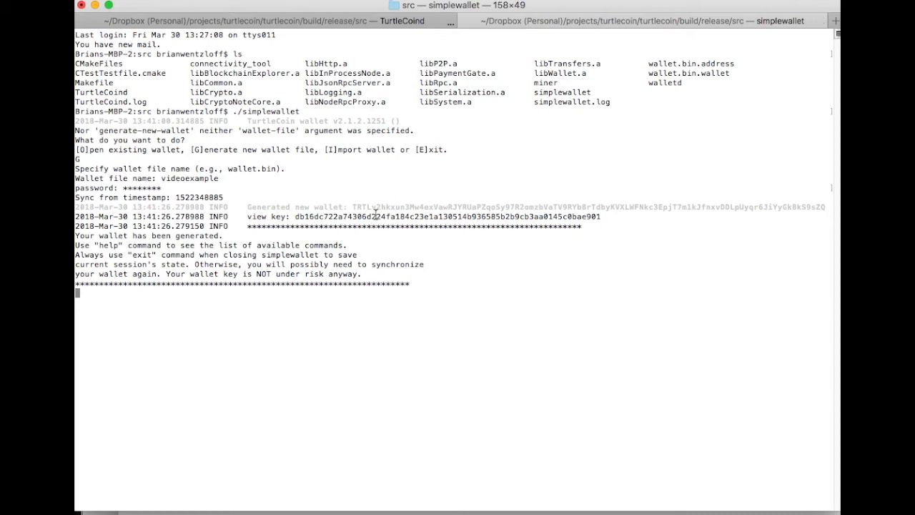
{"action": "left_click_drag", "start_coordinate": [350, 206], "coordinate": [826, 206]}
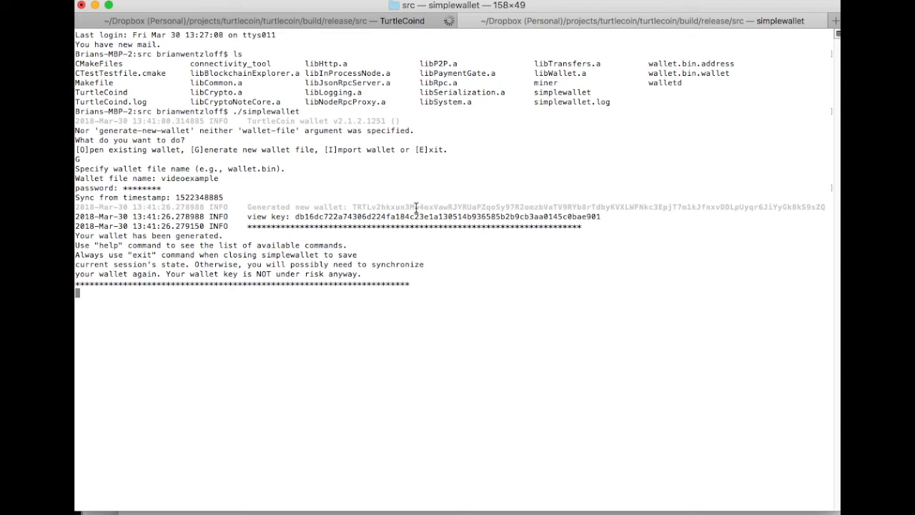
- Show the simplewallet help list and check the balance, which reads 0.00
{"action": "type", "text": "help"}
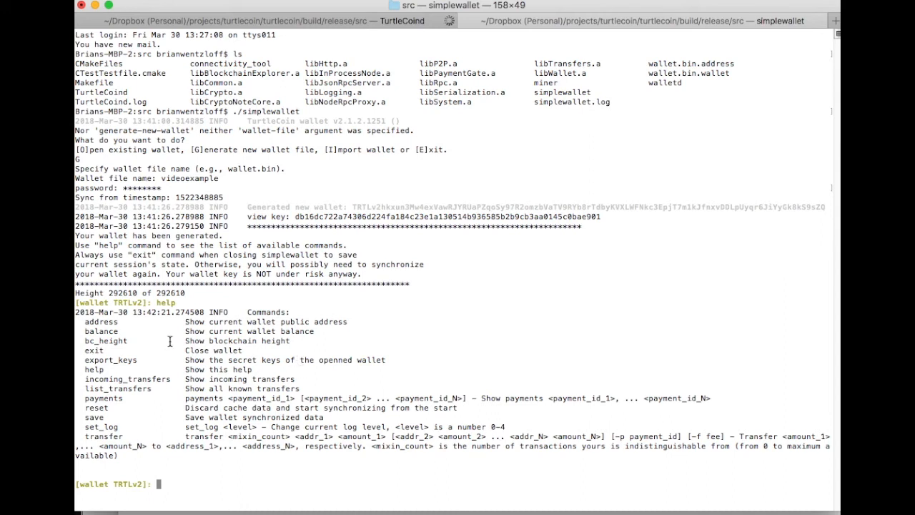
{"action": "mouse_move", "coordinate": [168, 303]}
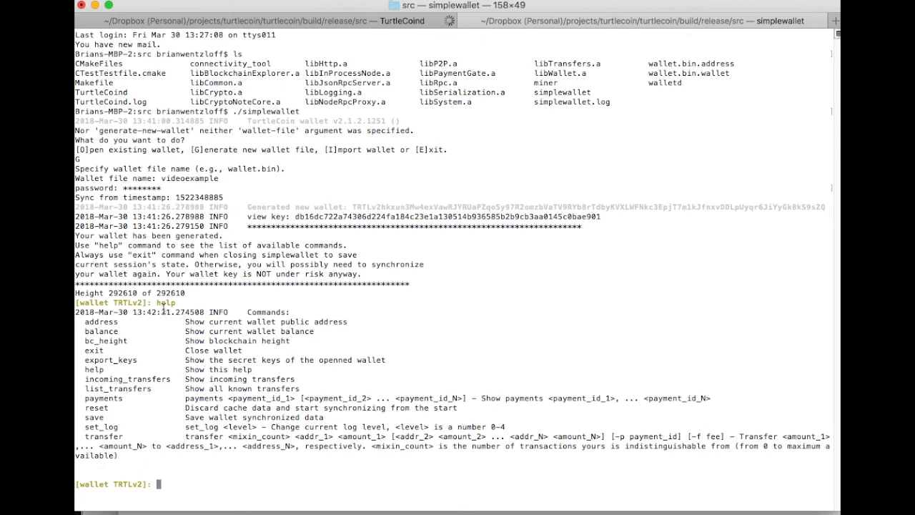
{"action": "double_click", "coordinate": [100, 332]}
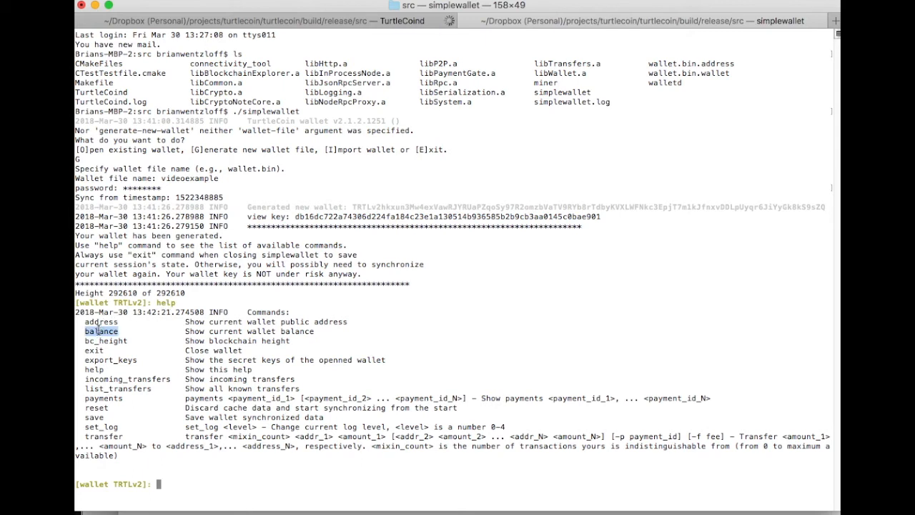
{"action": "type", "text": "balance"}
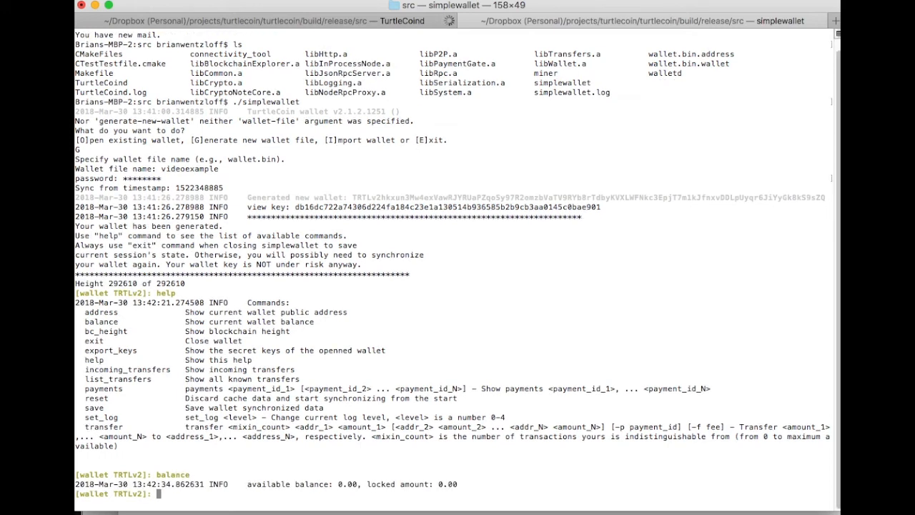
{"action": "mouse_move", "coordinate": [432, 469]}
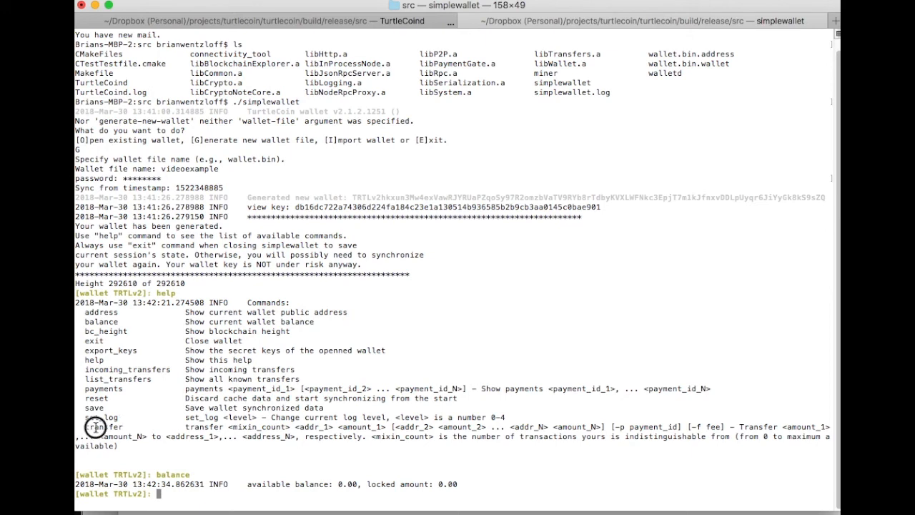
{"action": "double_click", "coordinate": [103, 426]}
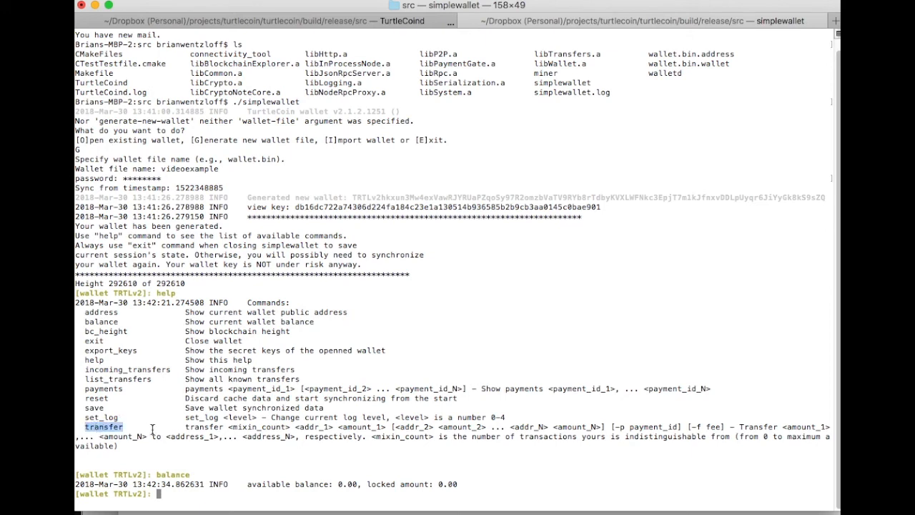
{"action": "mouse_move", "coordinate": [212, 431]}
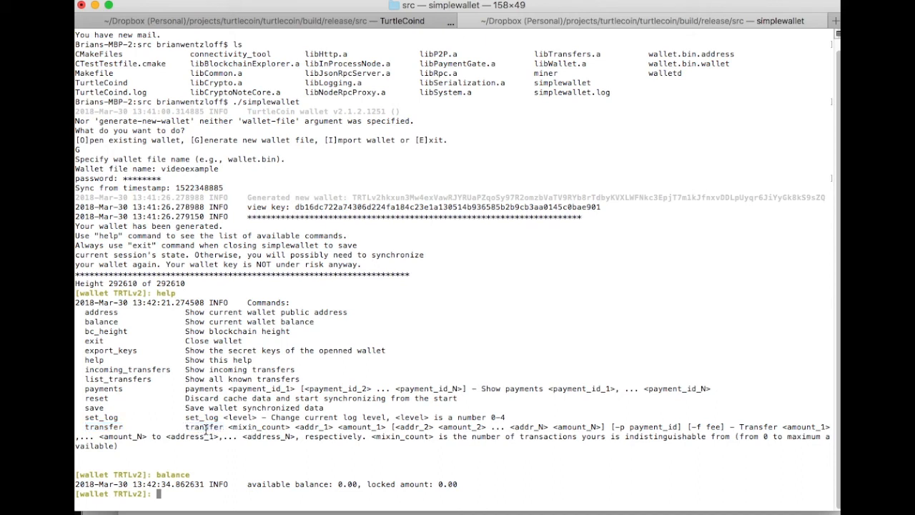
{"action": "mouse_move", "coordinate": [226, 426]}
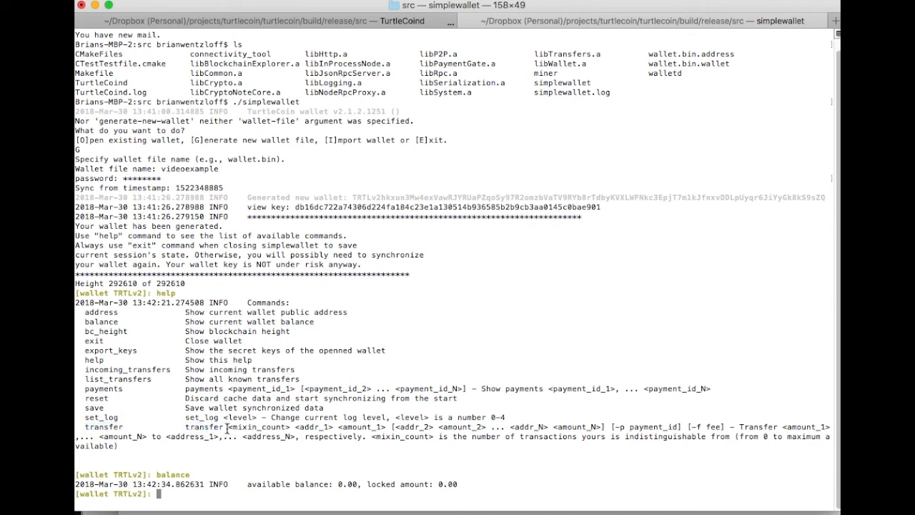
{"action": "double_click", "coordinate": [259, 426]}
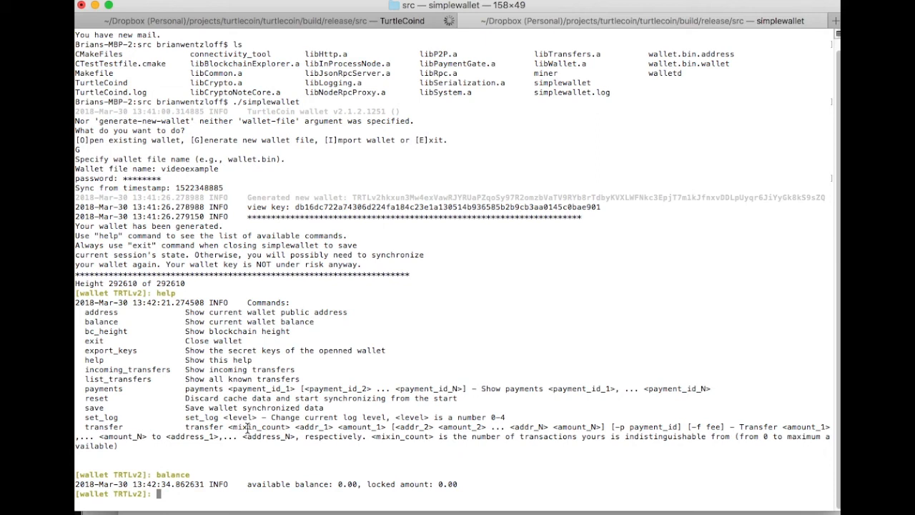
- Attempt 'transfer 3 <fake address> 1000', rejected as a wrong address
{"action": "type", "text": "transf"}
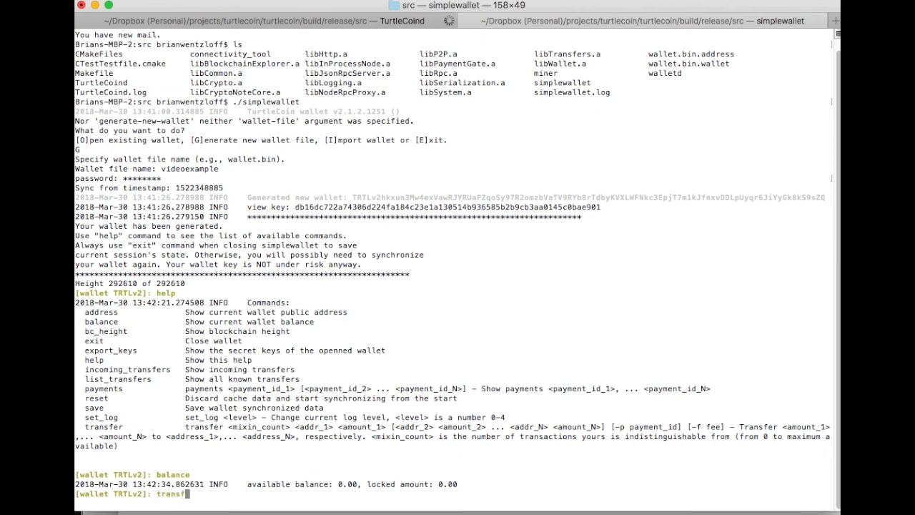
{"action": "type", "text": "er"}
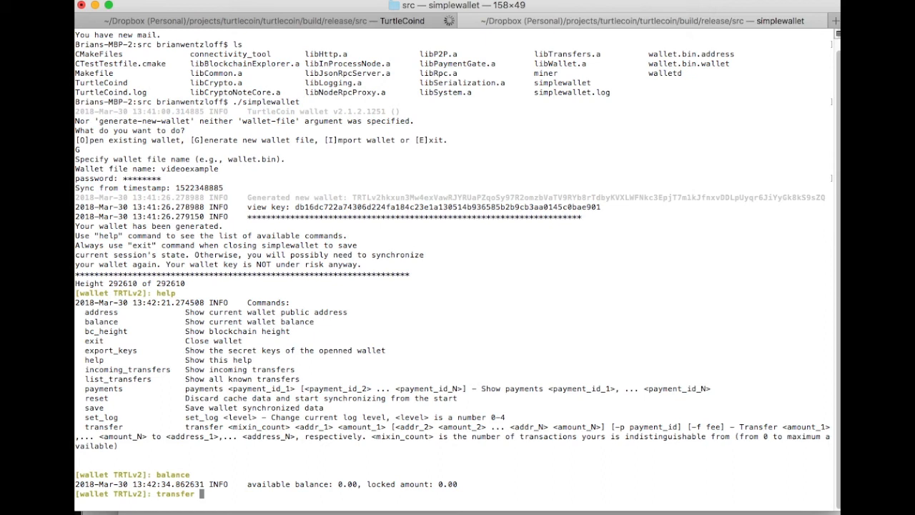
{"action": "type", "text": "3"}
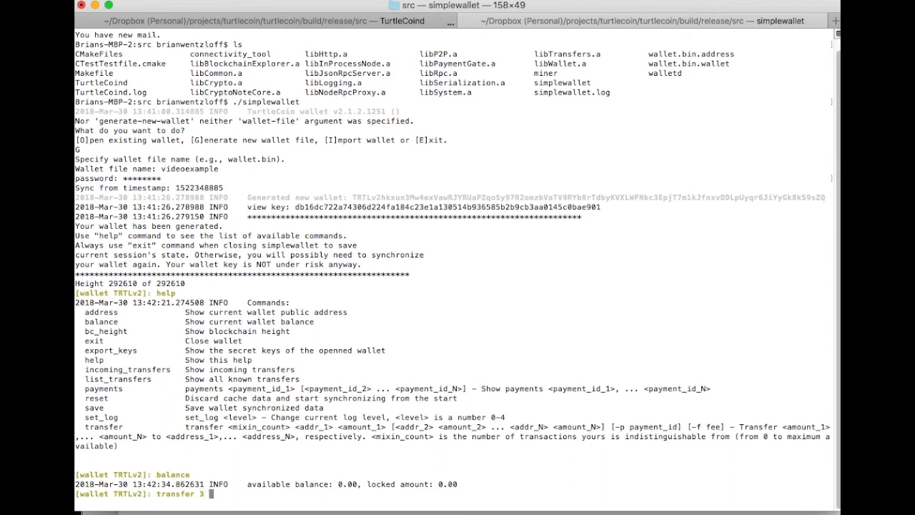
{"action": "type", "text": "asldkfjklsdjfklsdjflksdjfkl"}
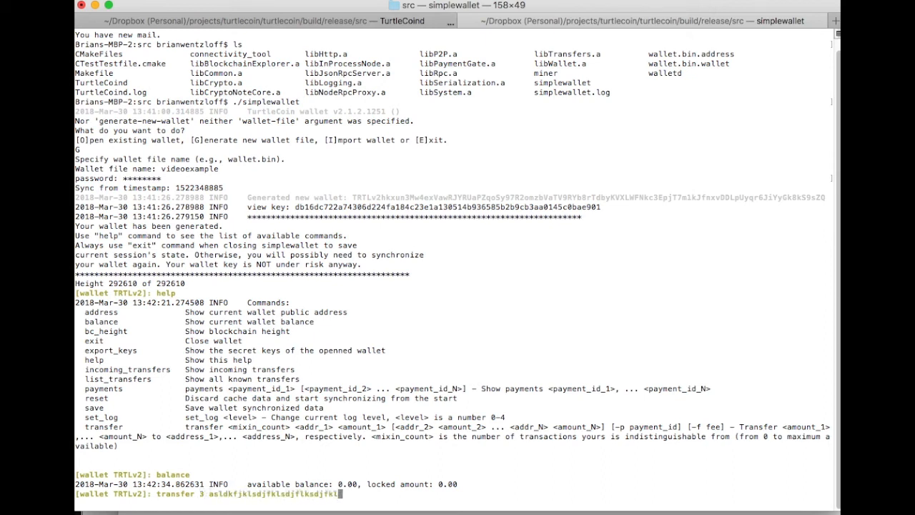
{"action": "type", "text": "jdkdfjlsdjfkl"}
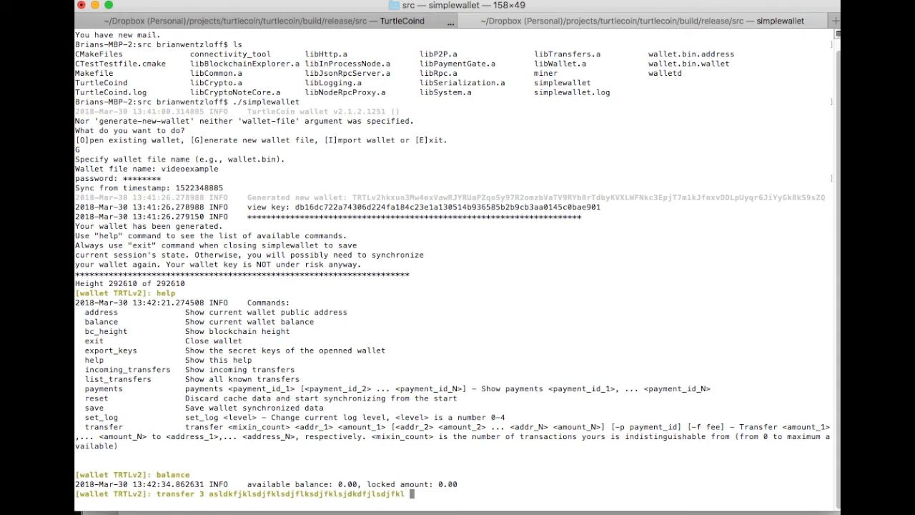
{"action": "type", "text": "1000"}
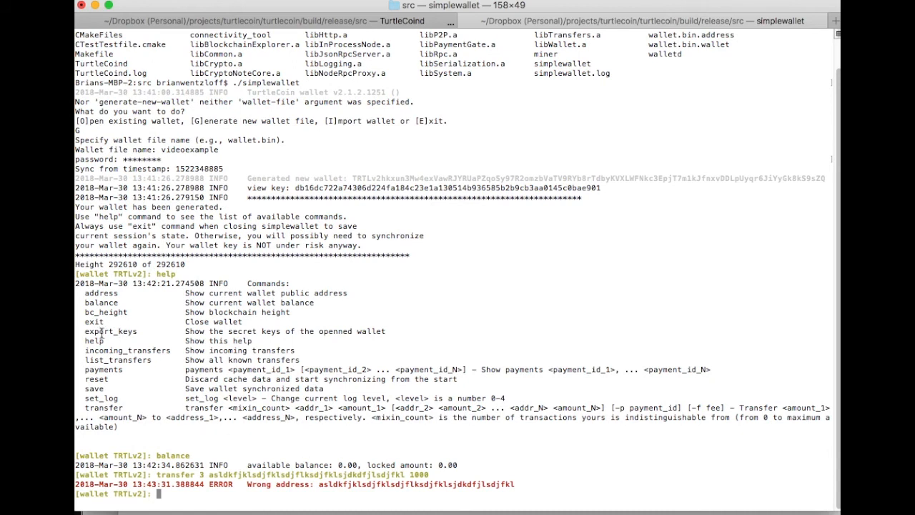
- Run export_keys to reveal the spend and view secret keys, then exit the wallet
{"action": "double_click", "coordinate": [110, 332]}
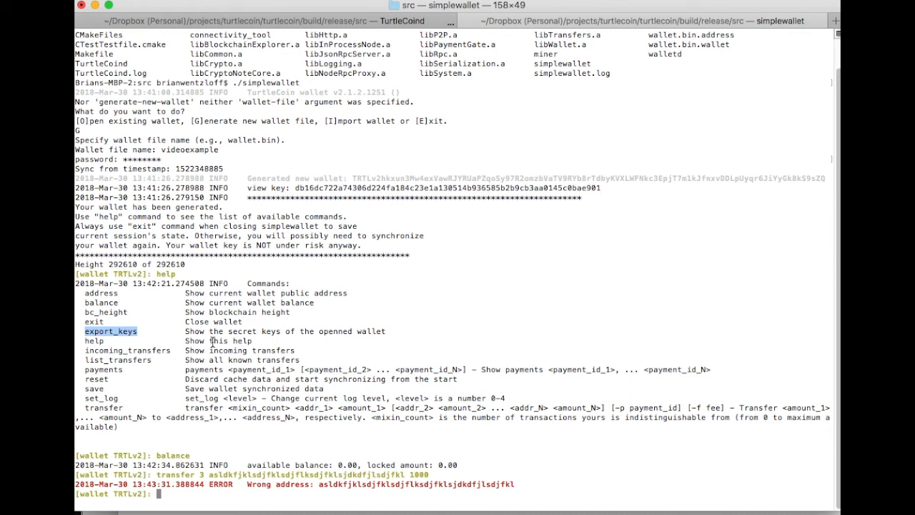
{"action": "type", "text": "e"}
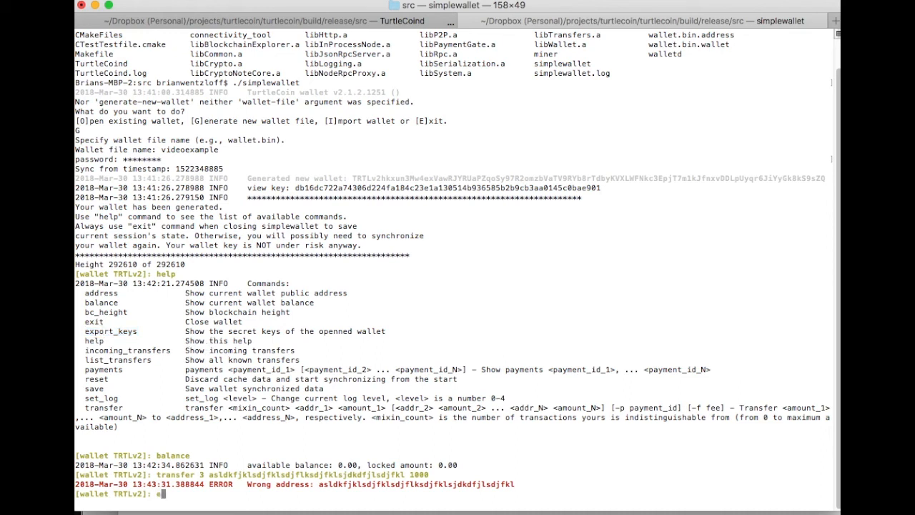
{"action": "type", "text": "xport_keys"}
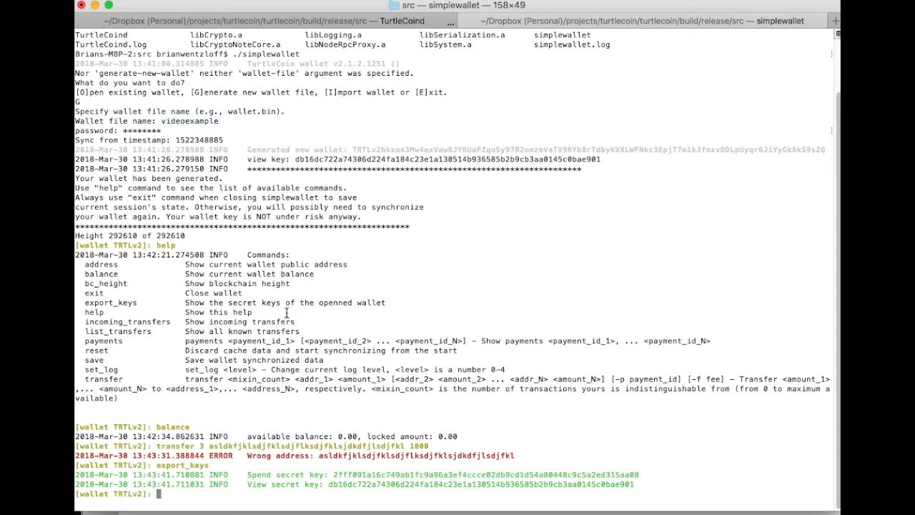
{"action": "type", "text": "eix"}
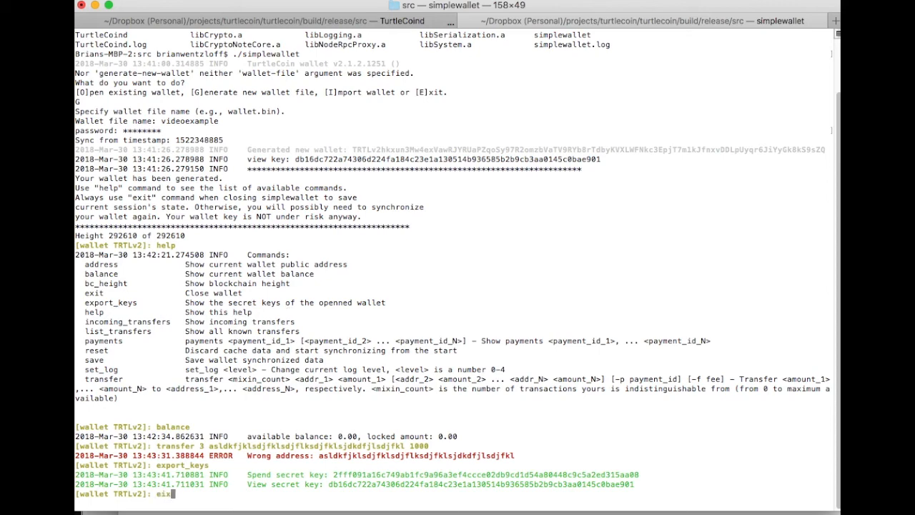
{"action": "key", "text": "Backspace"}
{"action": "type", "text": "xit"}
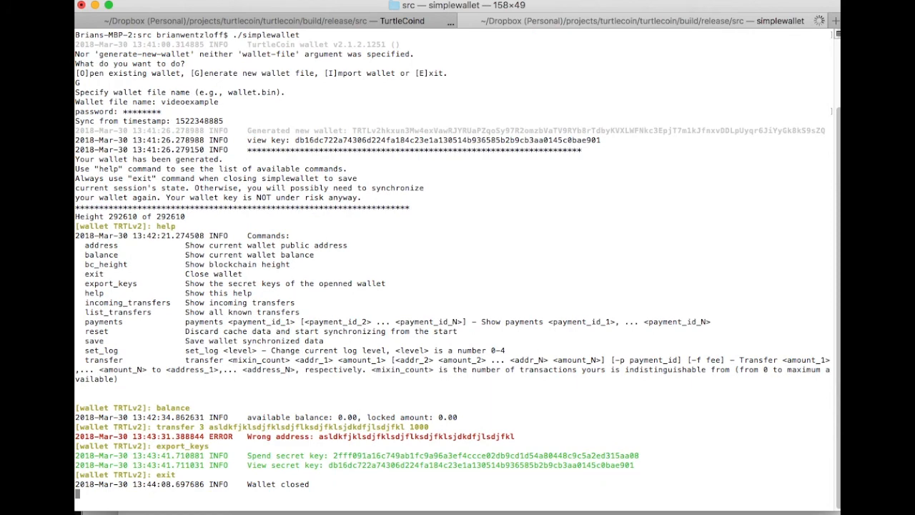
- List the src folder, now showing videoexample.wallet and videoexample.address
{"action": "type", "text": "ls"}
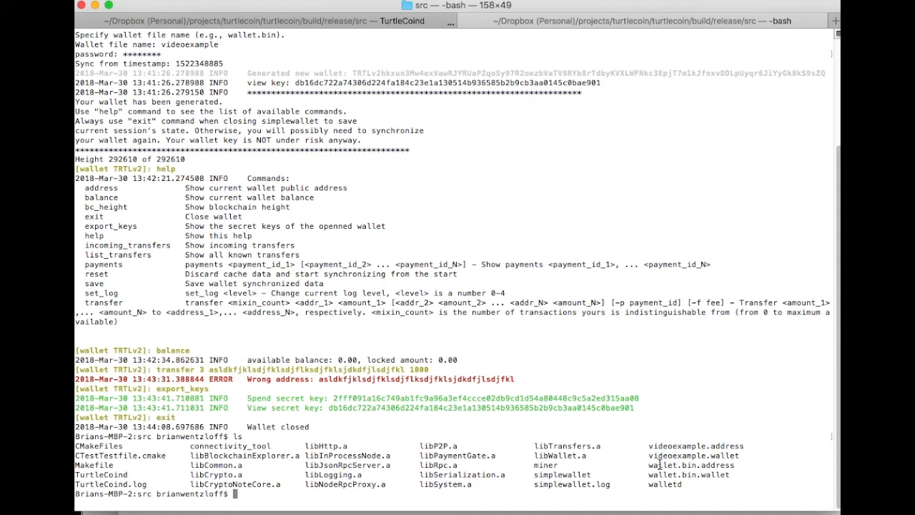
{"action": "double_click", "coordinate": [695, 446]}
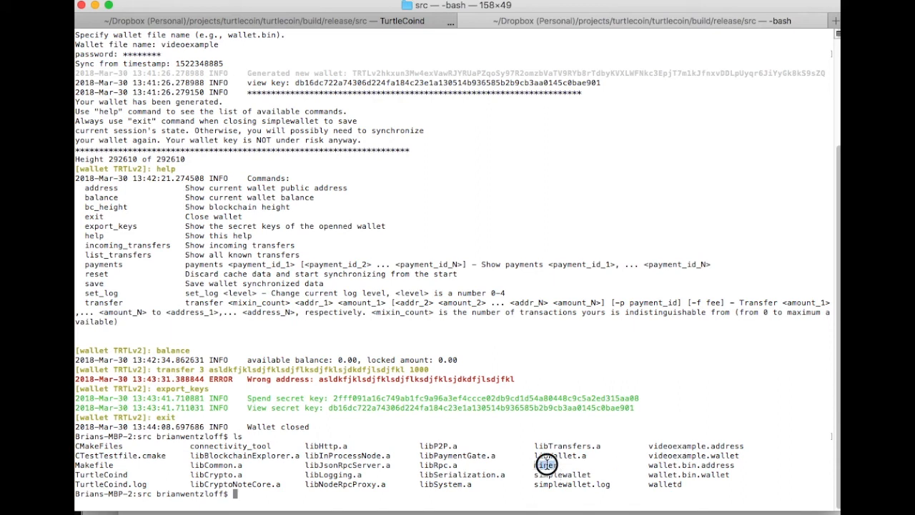
{"action": "double_click", "coordinate": [546, 465]}
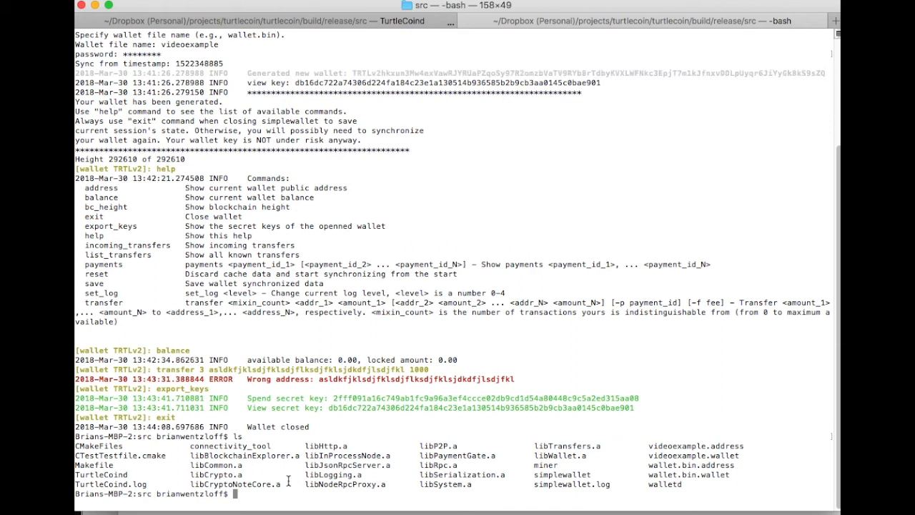
- Run ./miner, which fails, then run ./miner --address with the pasted wallet address
{"action": "type", "text": "./miner"}
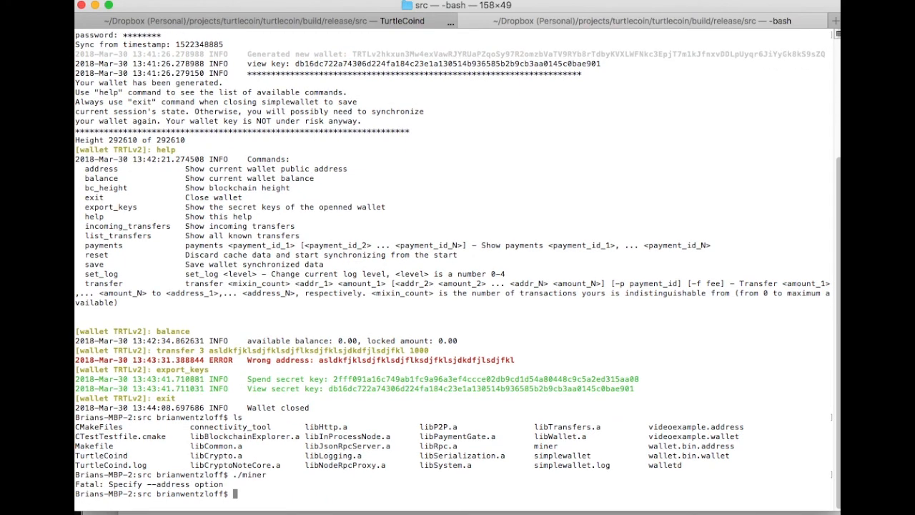
{"action": "mouse_move", "coordinate": [214, 482]}
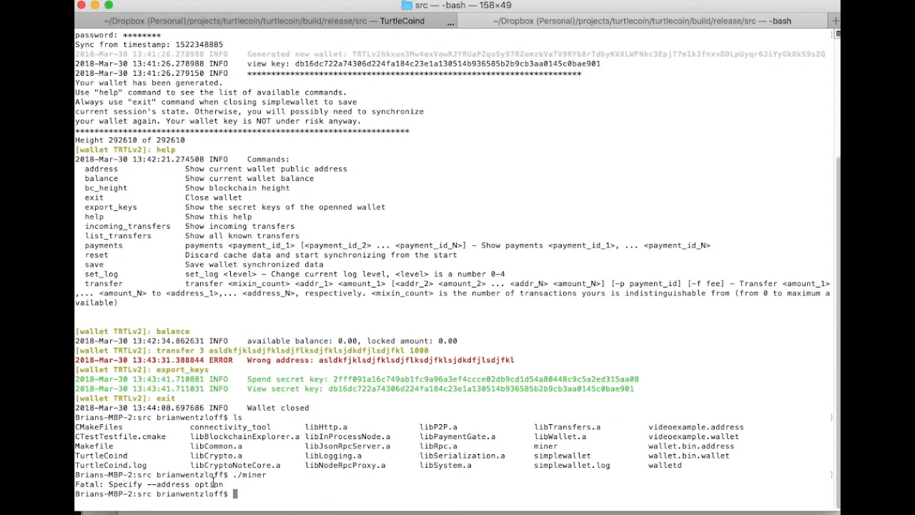
{"action": "mouse_move", "coordinate": [257, 474]}
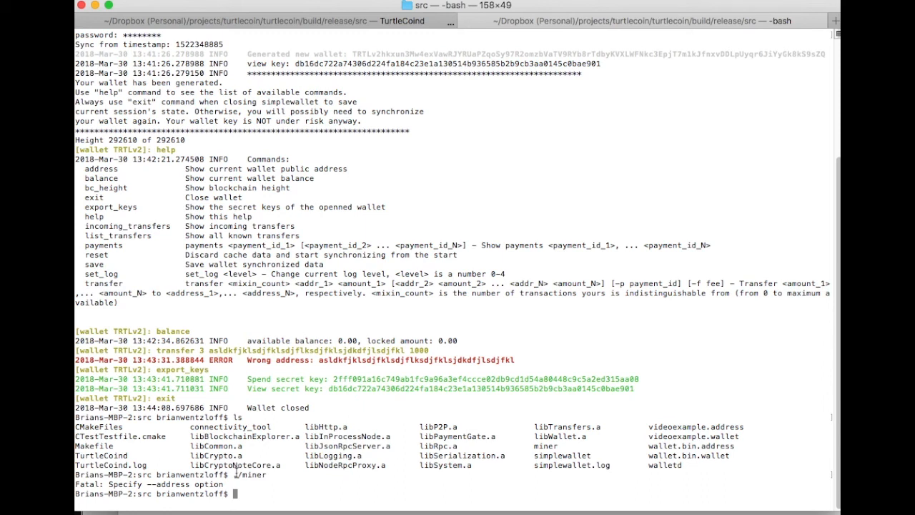
{"action": "double_click", "coordinate": [172, 483]}
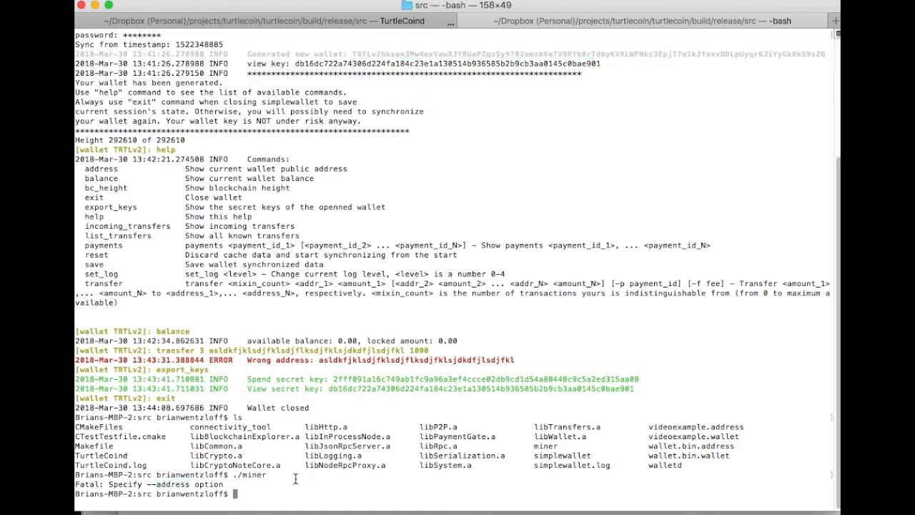
{"action": "type", "text": "./miner"}
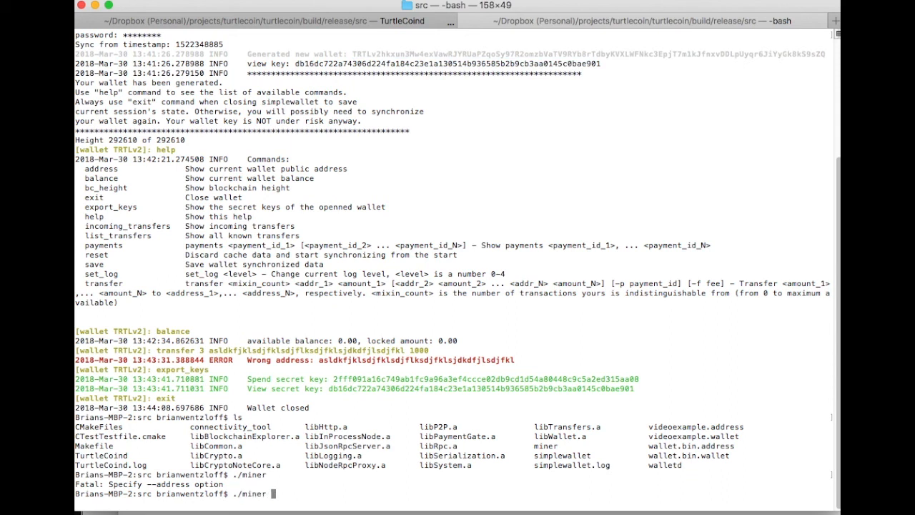
{"action": "type", "text": "--address"}
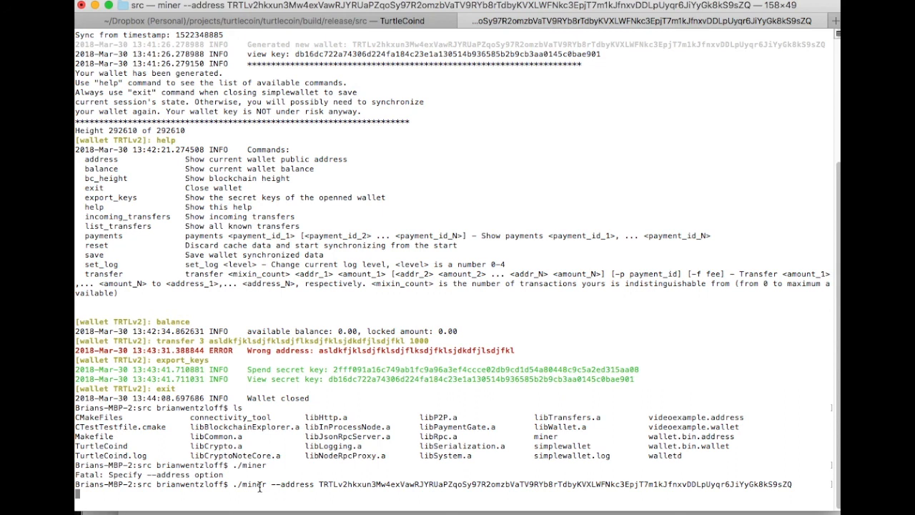
{"action": "double_click", "coordinate": [587, 43]}
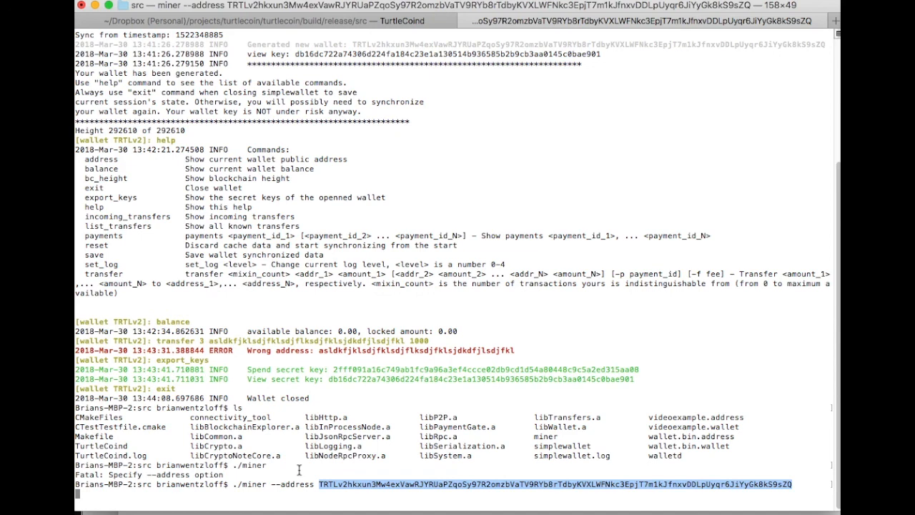
{"action": "mouse_move", "coordinate": [412, 323]}
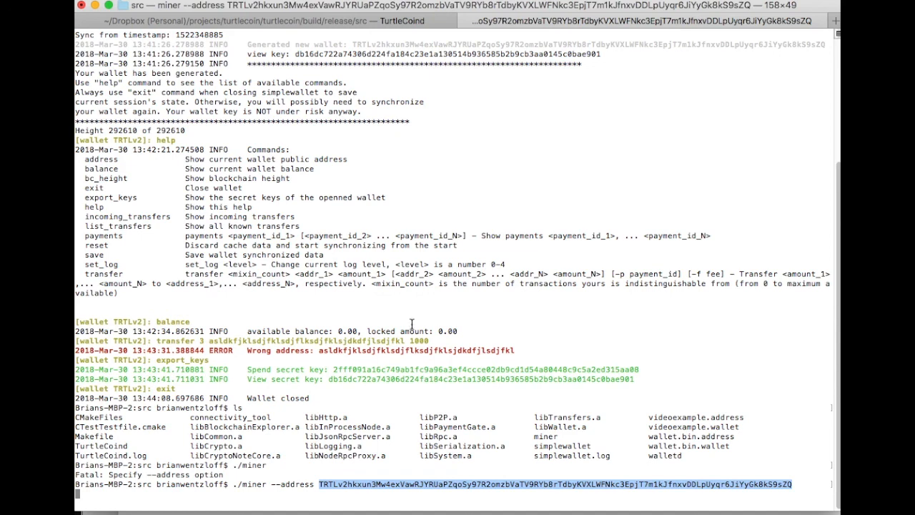